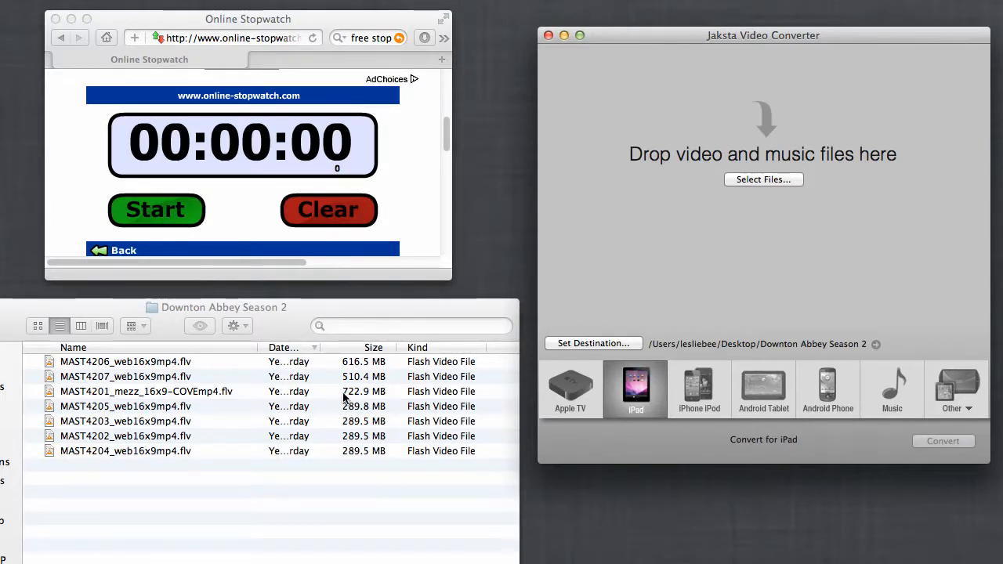
mouse_move(319, 425)
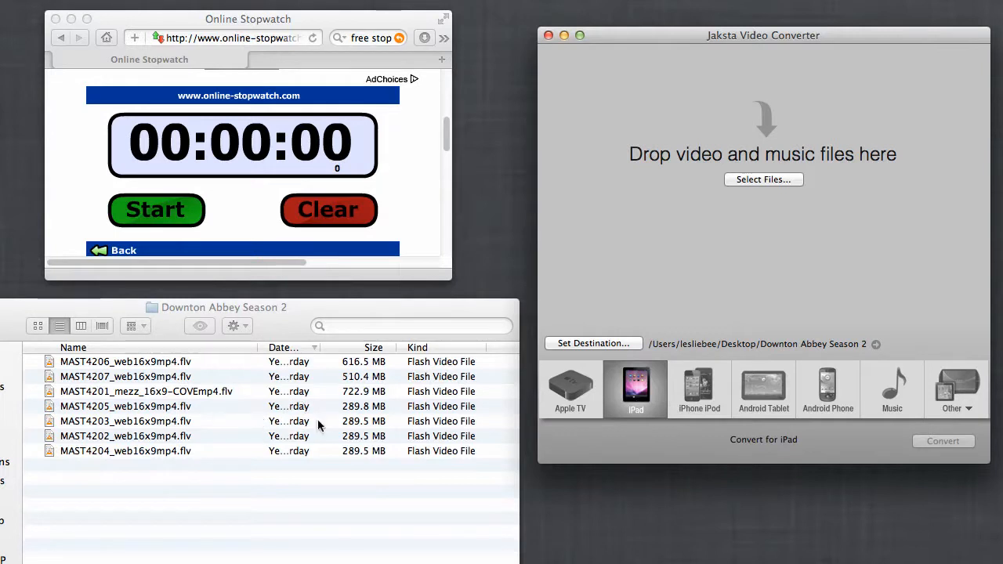
mouse_move(439, 421)
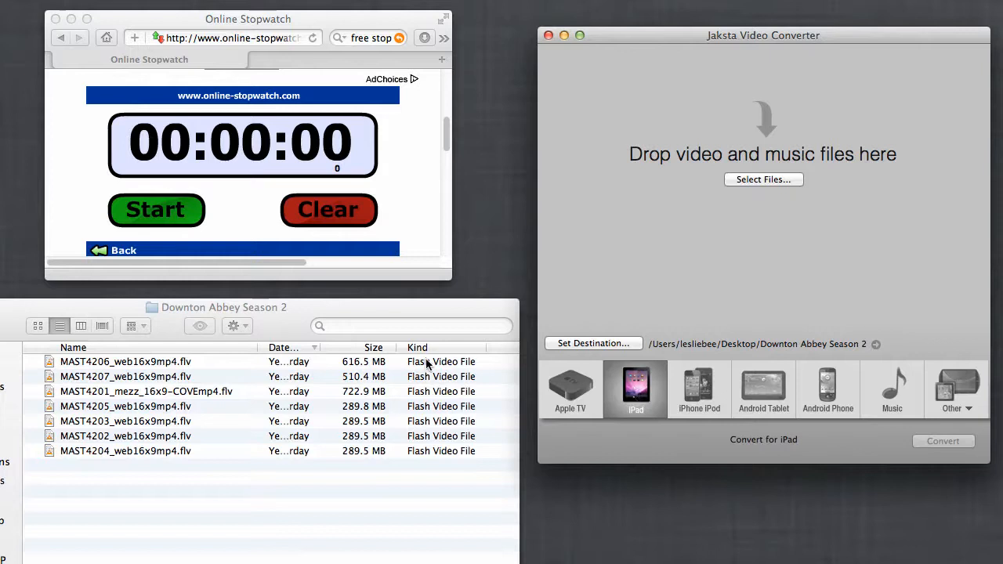
mouse_move(300, 421)
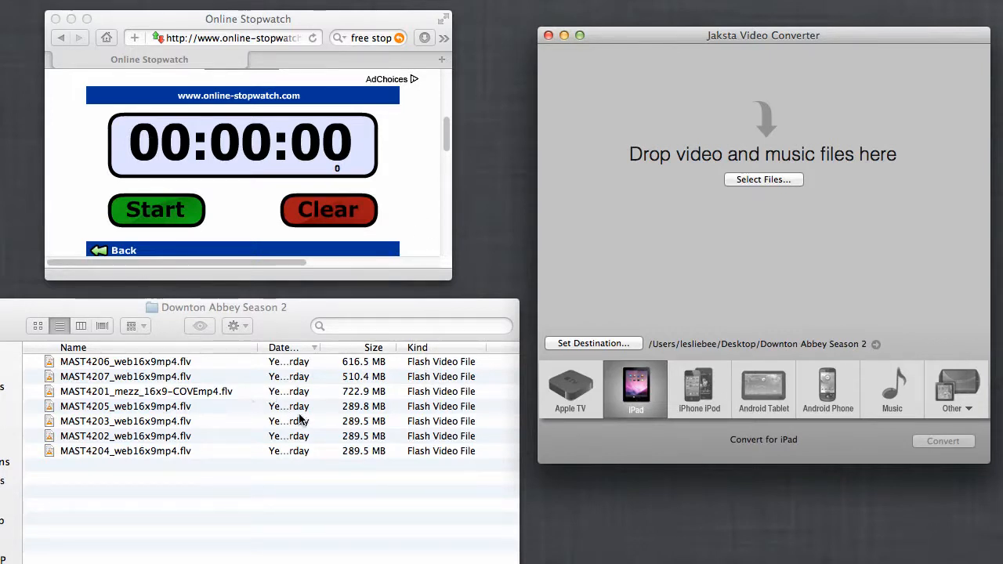
mouse_move(690, 315)
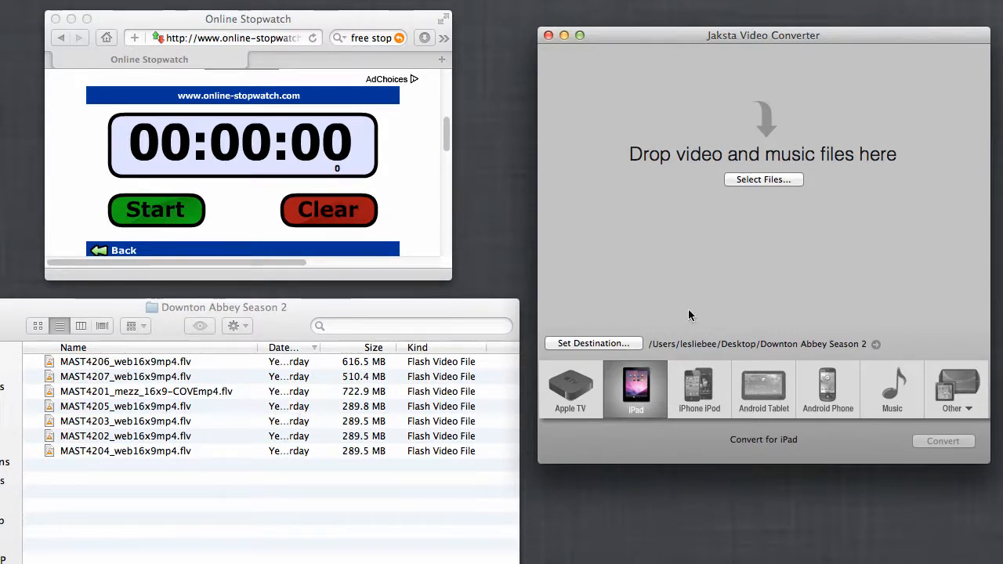
mouse_move(815, 245)
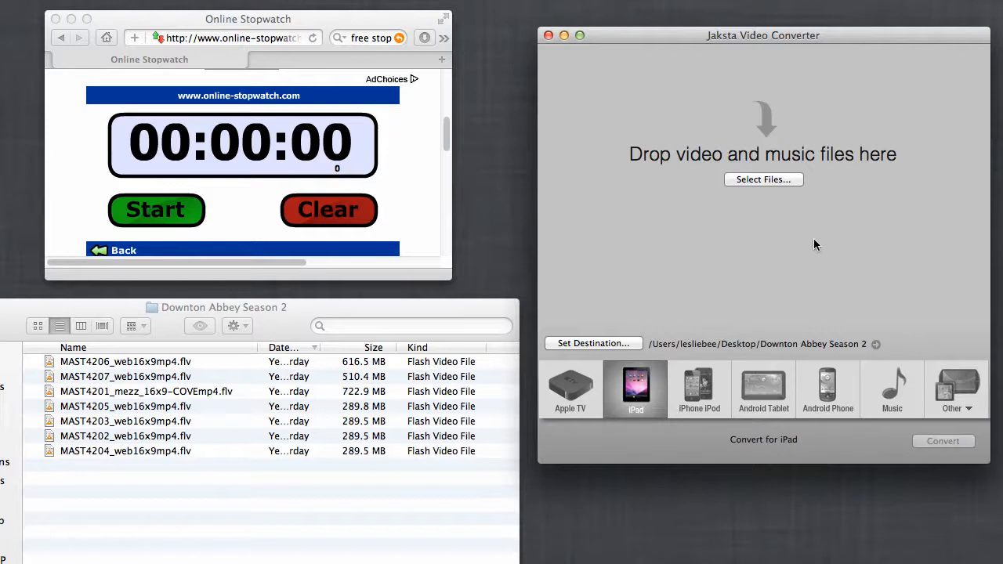
mouse_move(796, 228)
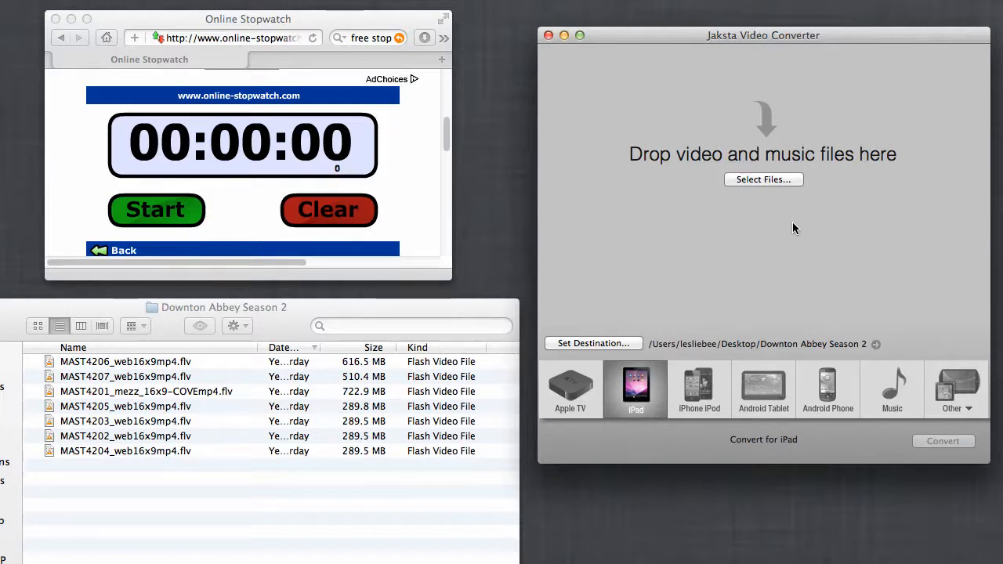
mouse_move(715, 338)
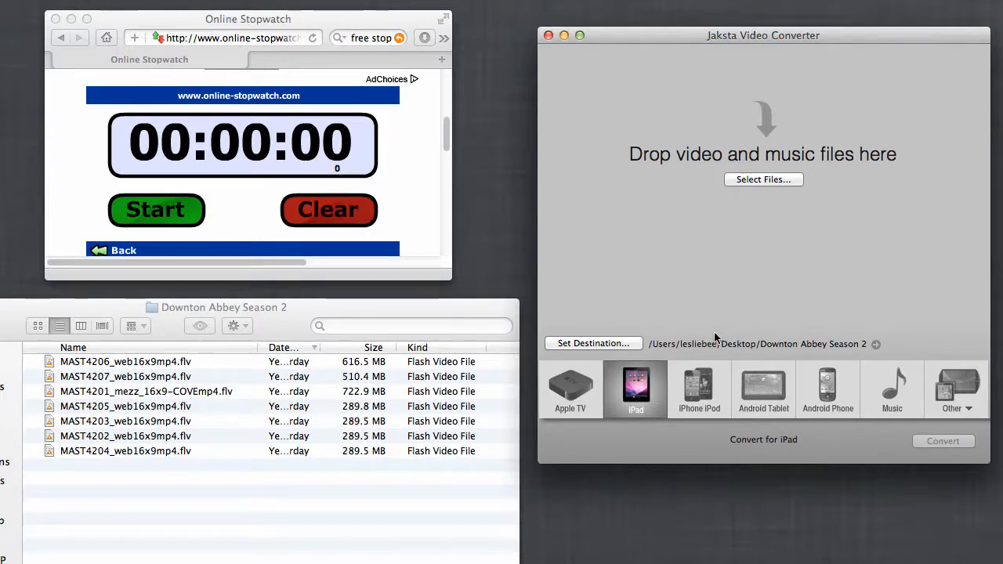
mouse_move(622, 351)
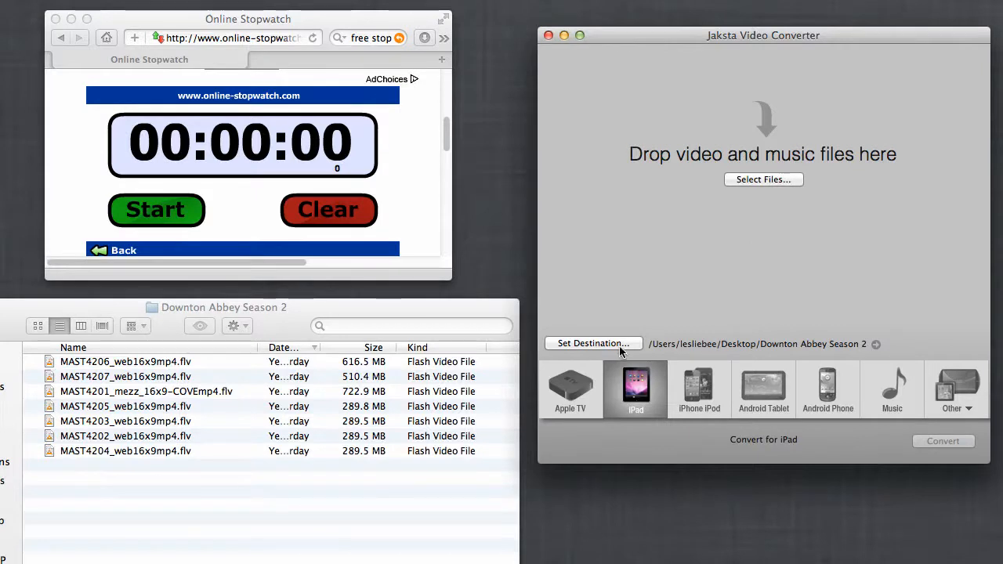
mouse_move(576, 402)
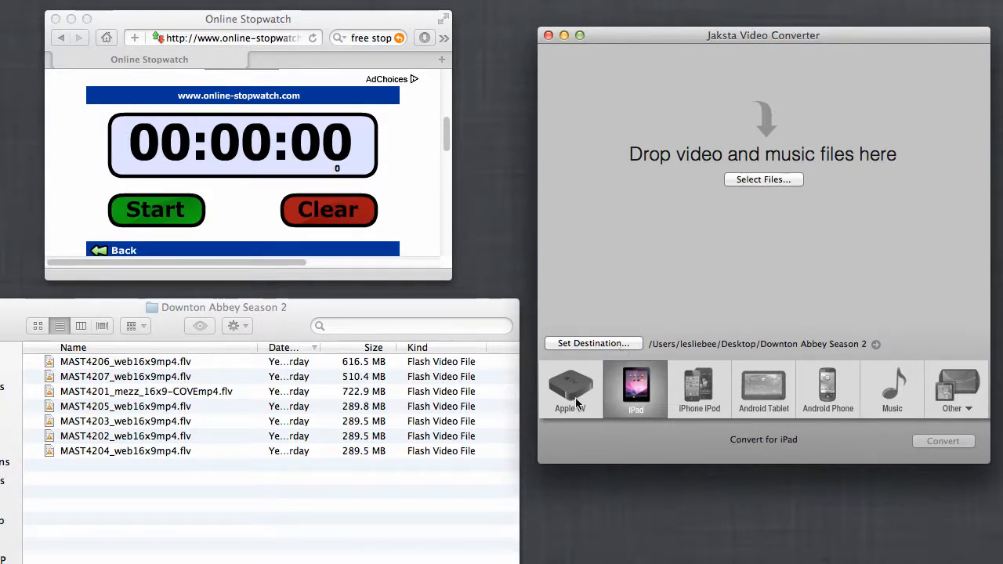
- Switch the output preset from iPad to iPod Classic via the Other device presets
left_click(699, 389)
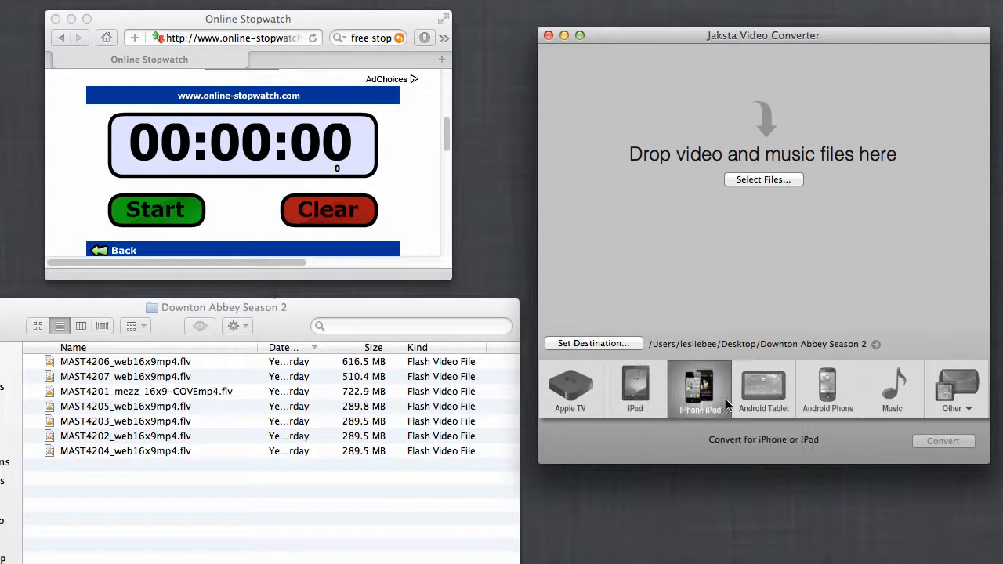
left_click(829, 390)
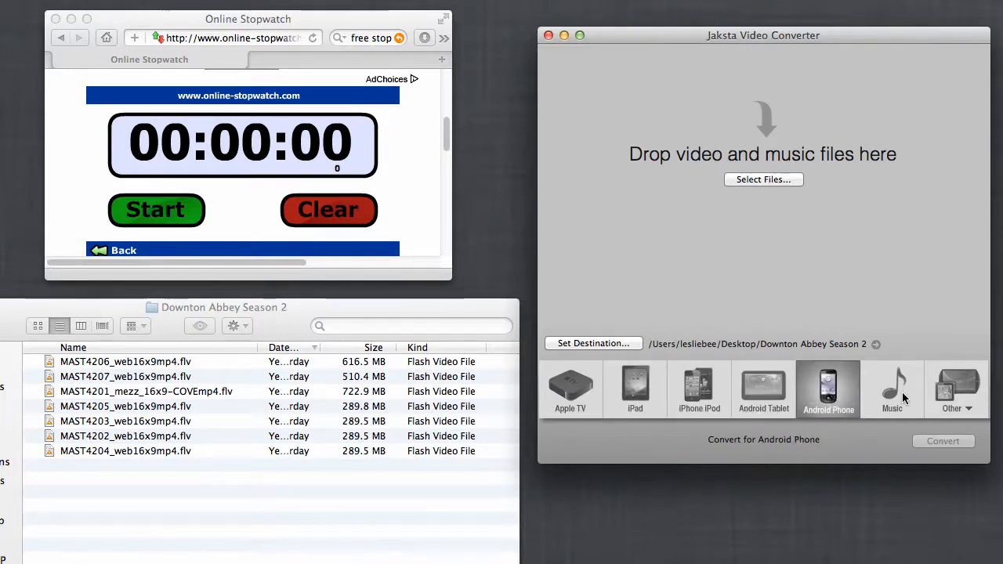
left_click(957, 390)
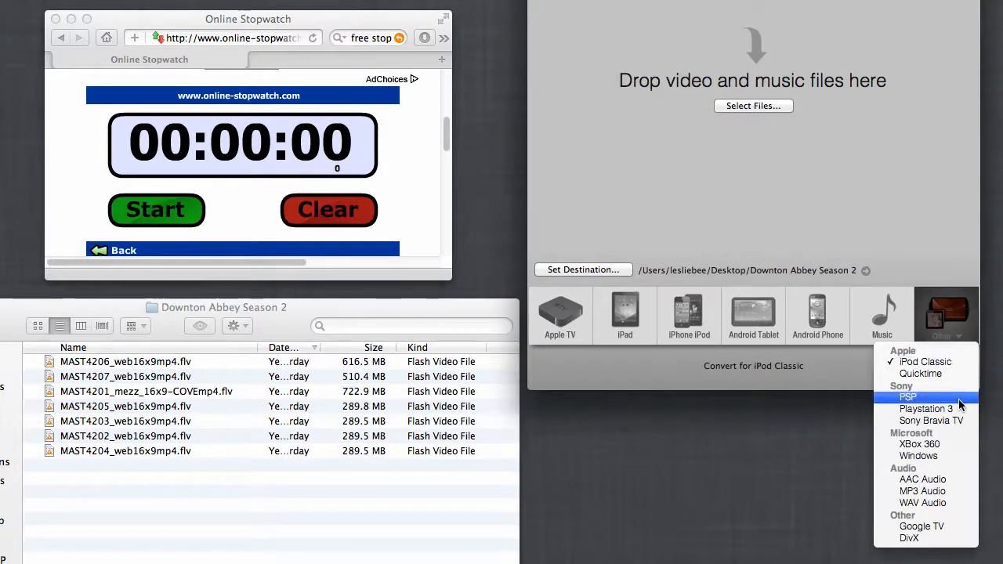
mouse_move(955, 476)
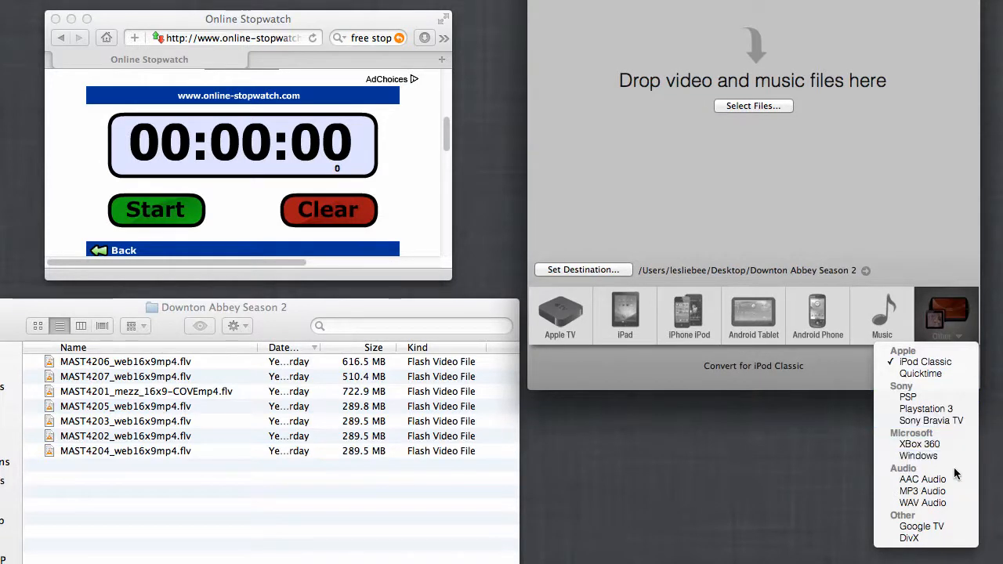
mouse_move(937, 202)
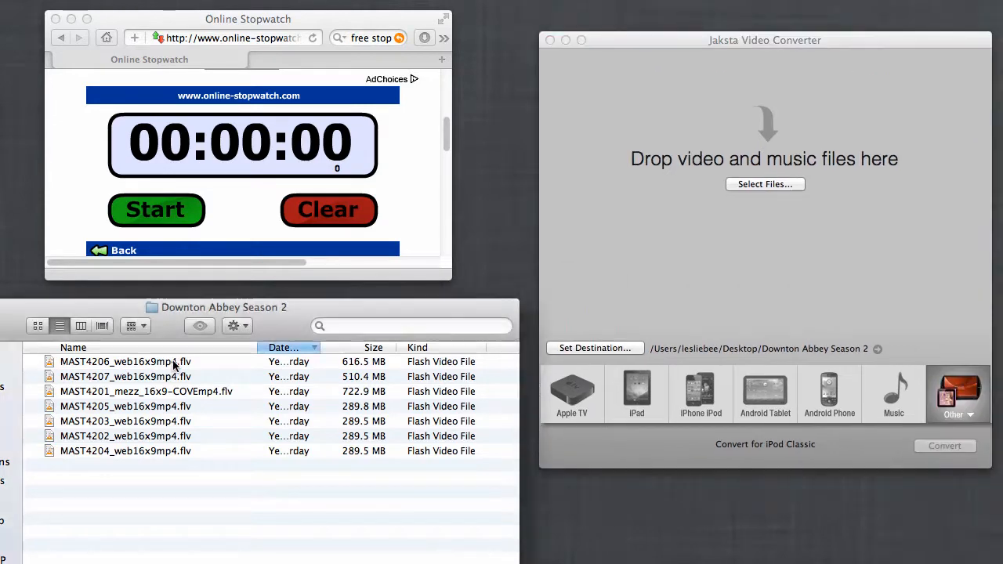
- Drag the seven Downton Abbey FLV episodes from Finder into the Jaksta queue
left_click(125, 361)
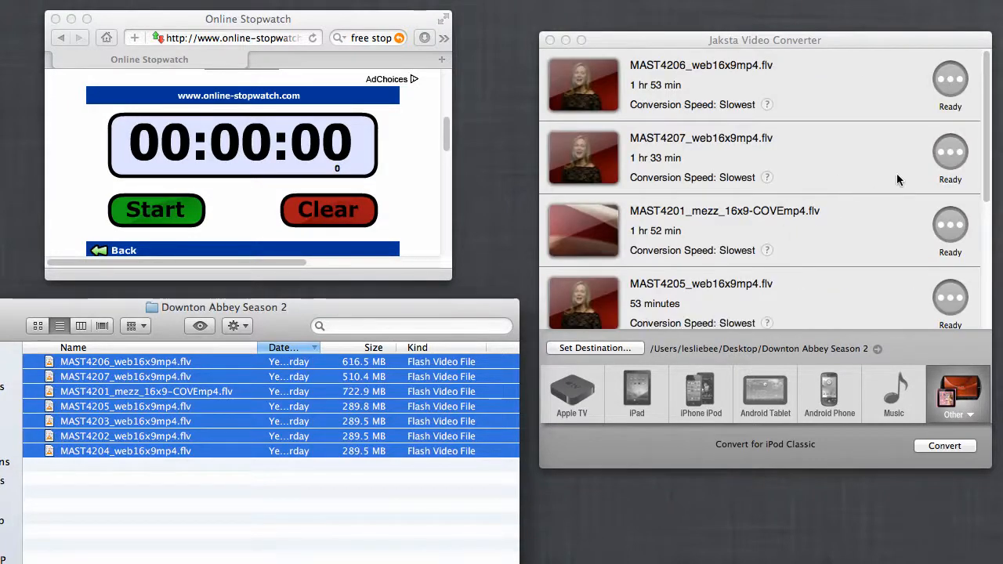
scroll("down", 3)
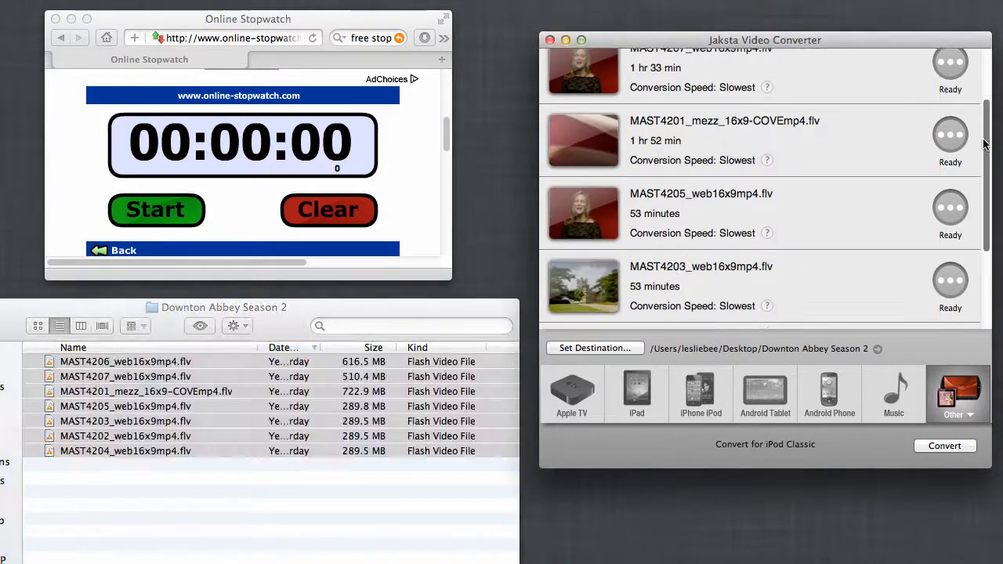
scroll("up", 3)
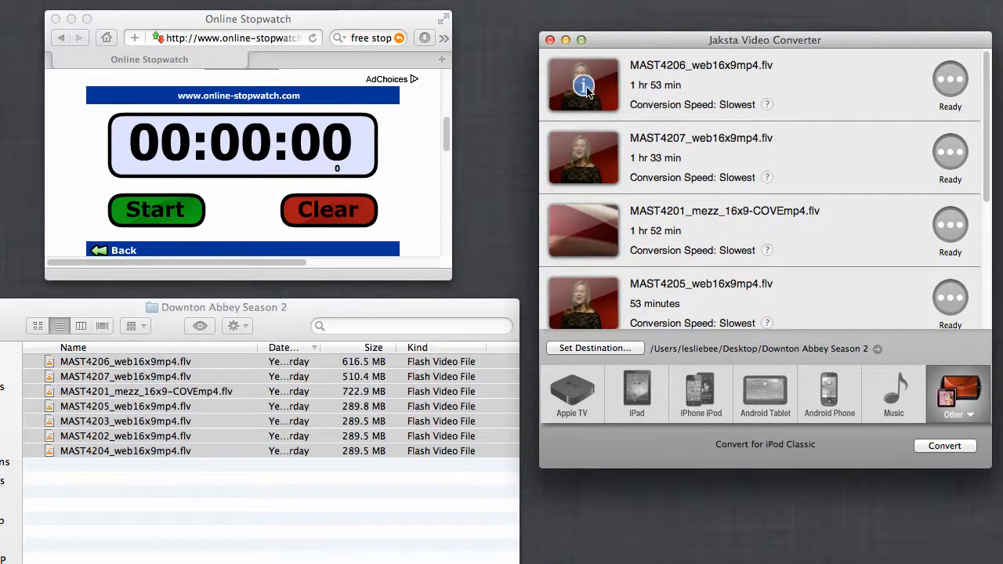
left_click(584, 85)
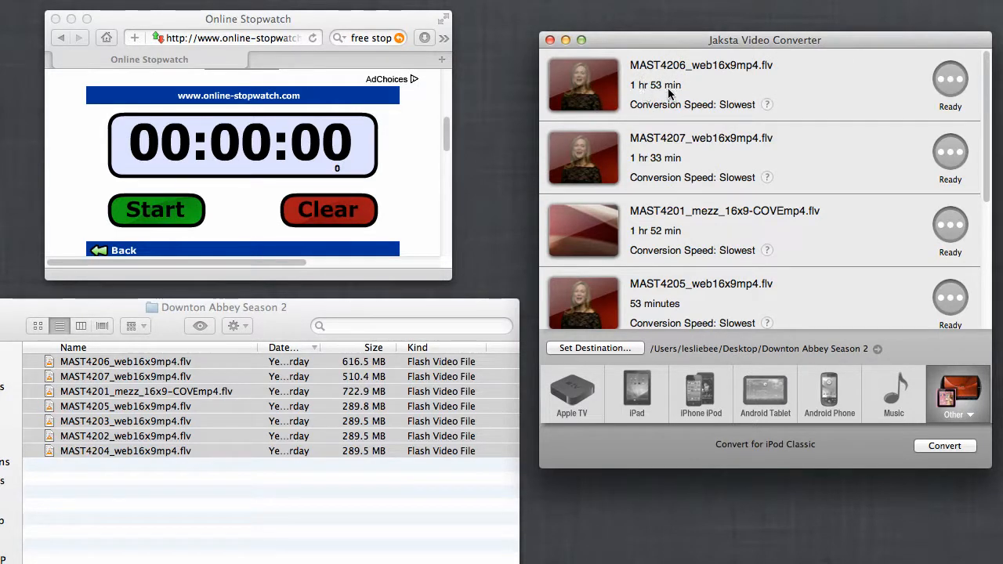
mouse_move(723, 118)
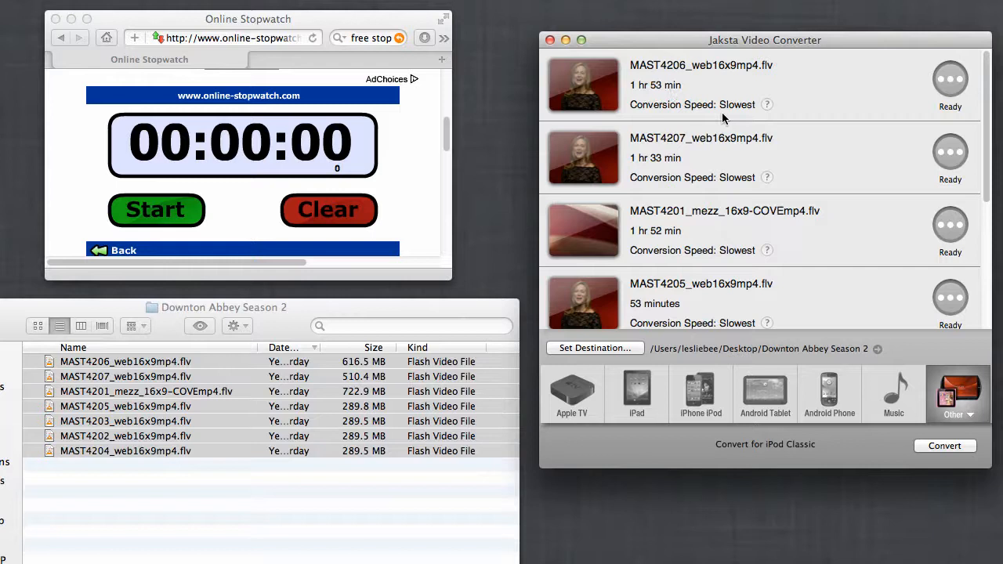
mouse_move(678, 117)
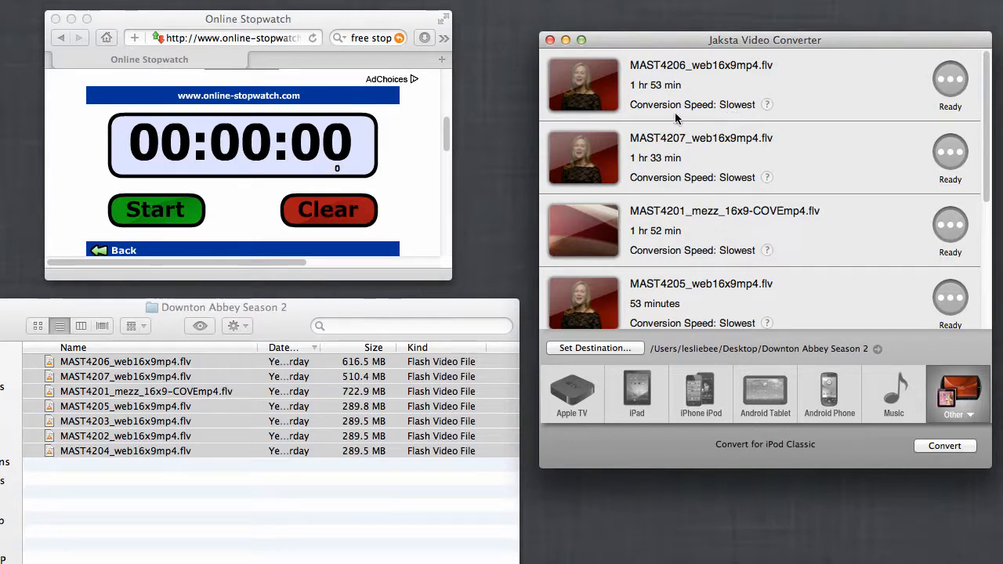
mouse_move(752, 119)
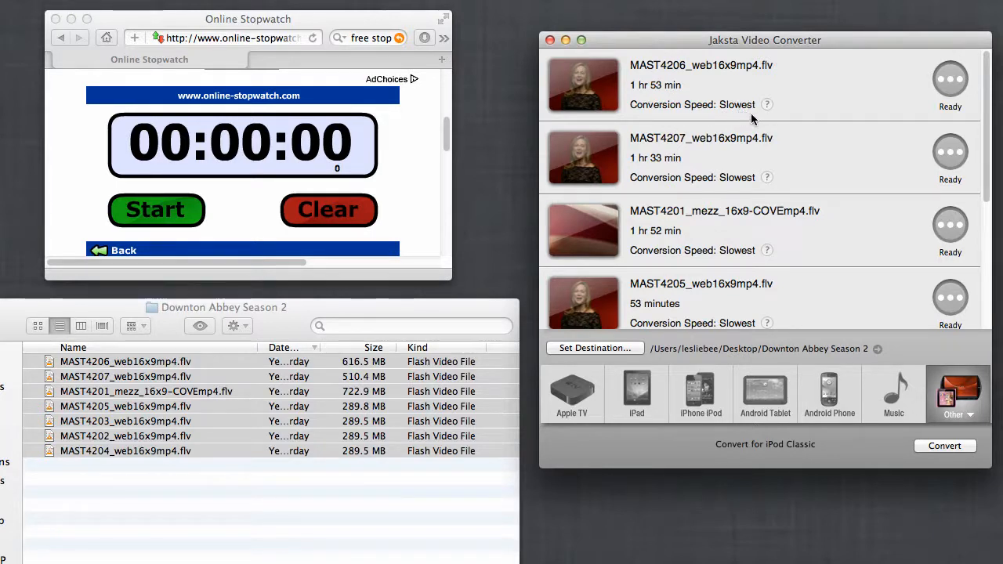
- Choose the iPad preset so every queued episode's speed changes from Slowest to Fast
left_click(958, 392)
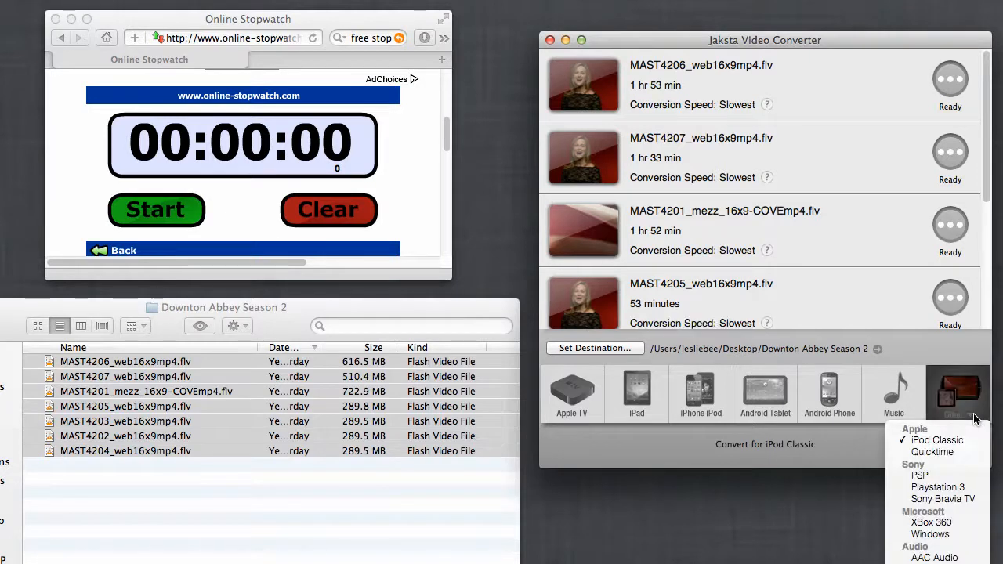
mouse_move(635, 402)
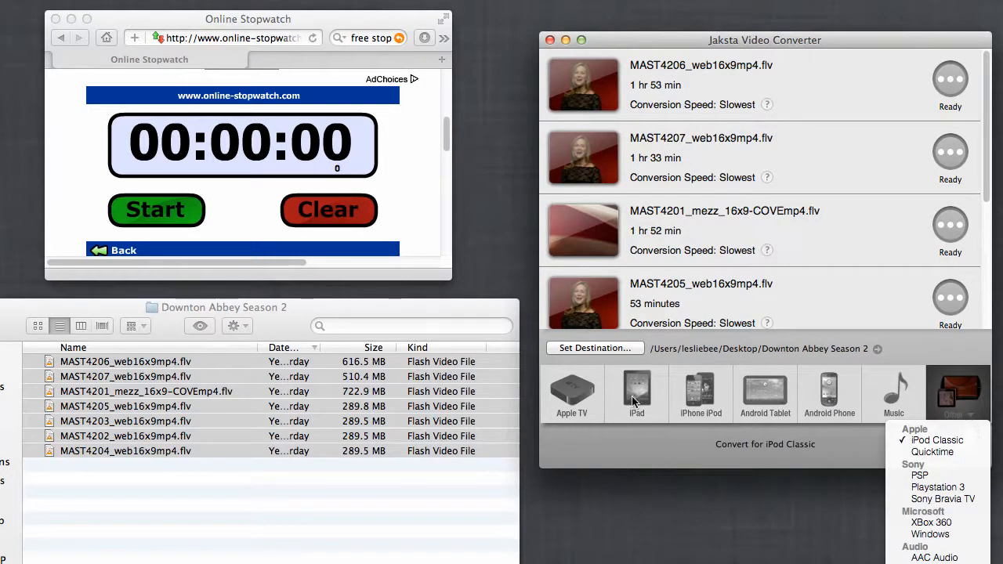
left_click(636, 393)
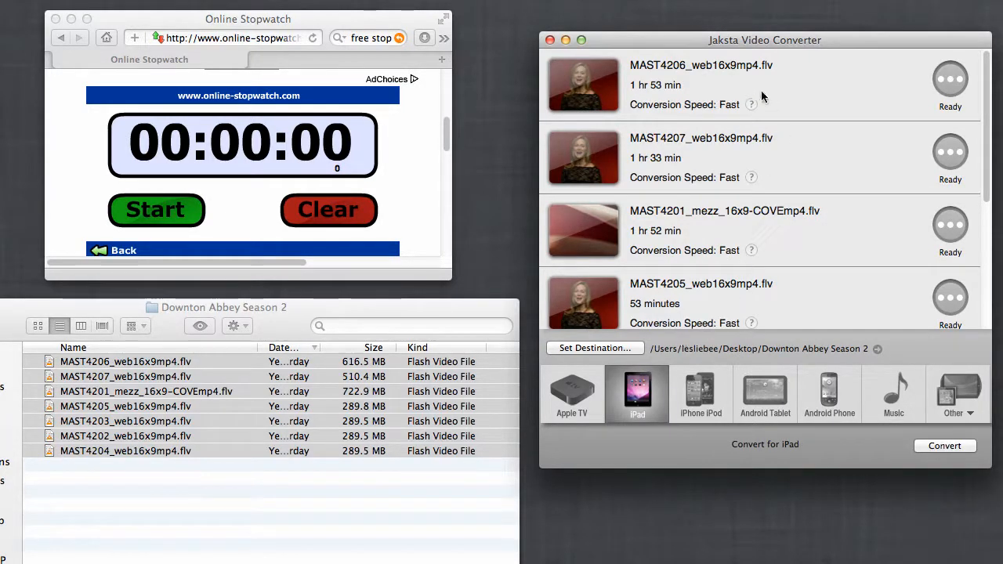
scroll("down", 3)
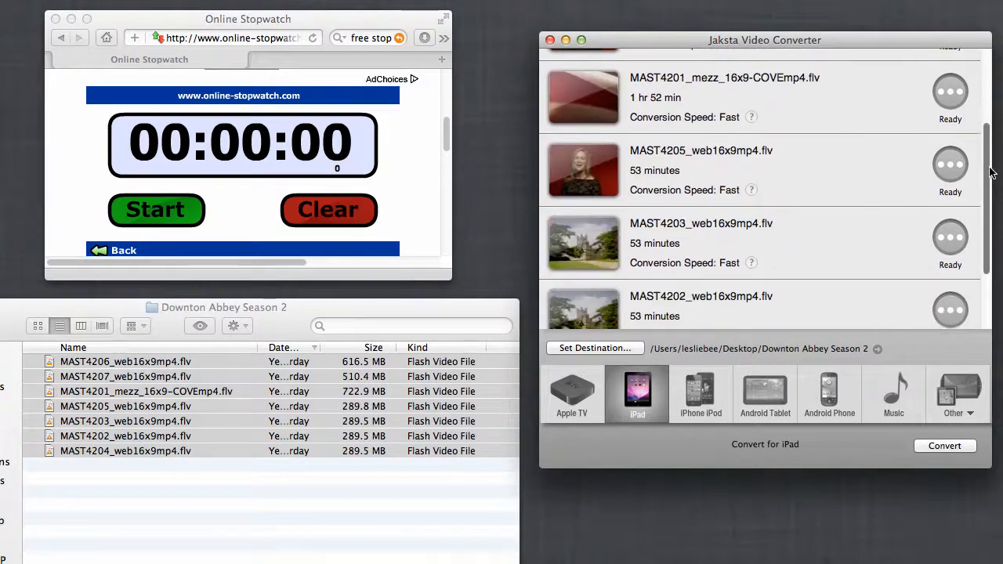
scroll("up", 3)
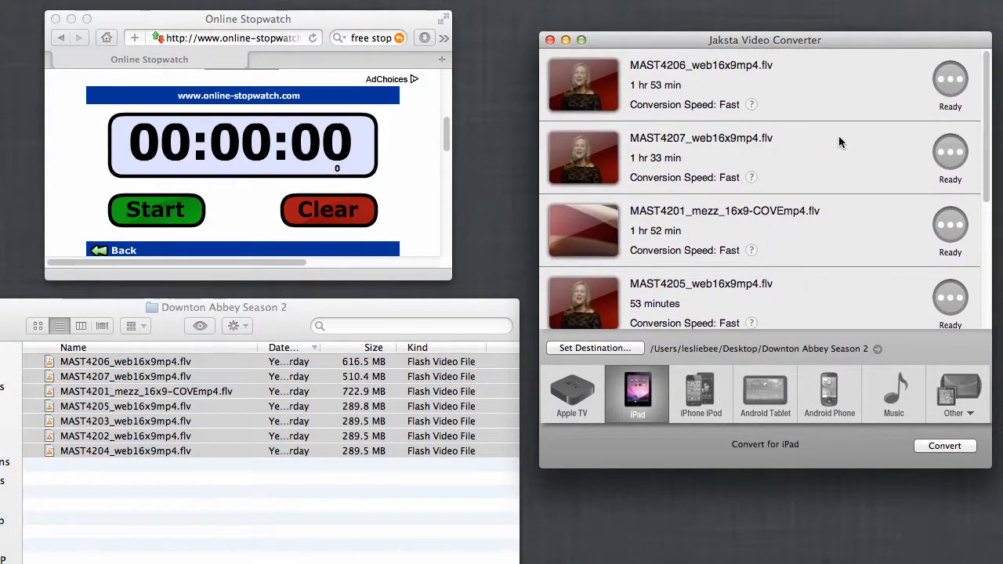
mouse_move(854, 151)
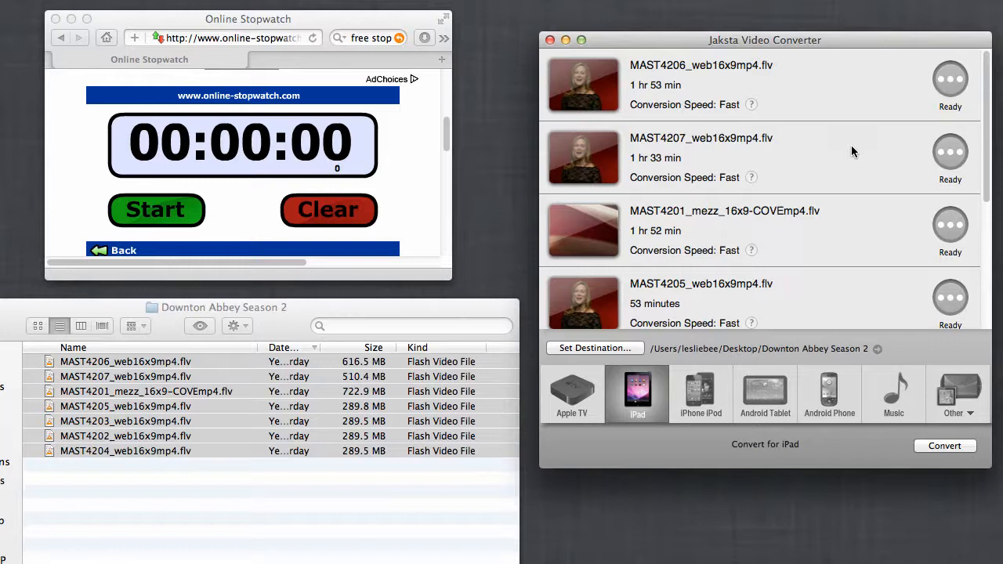
mouse_move(806, 405)
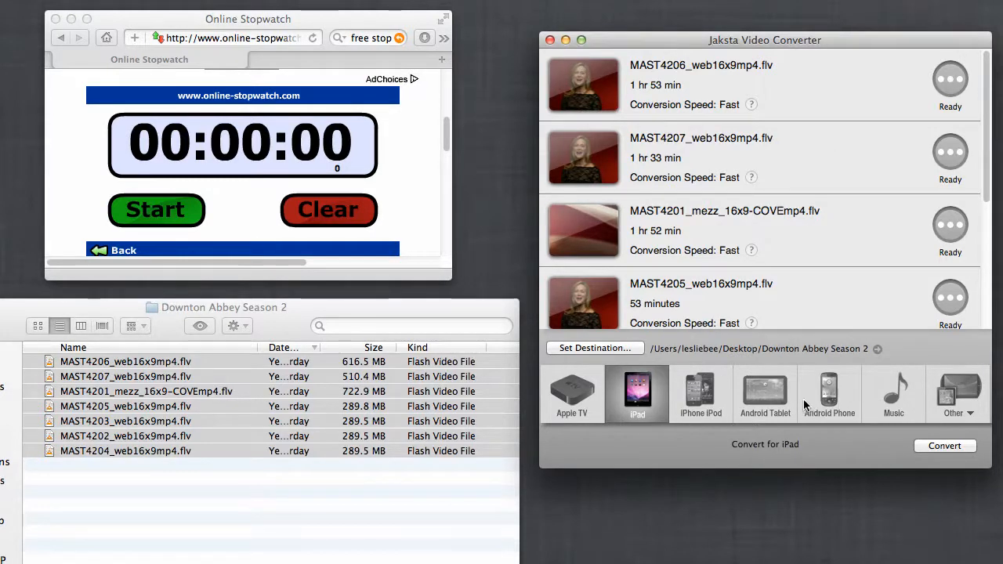
mouse_move(780, 155)
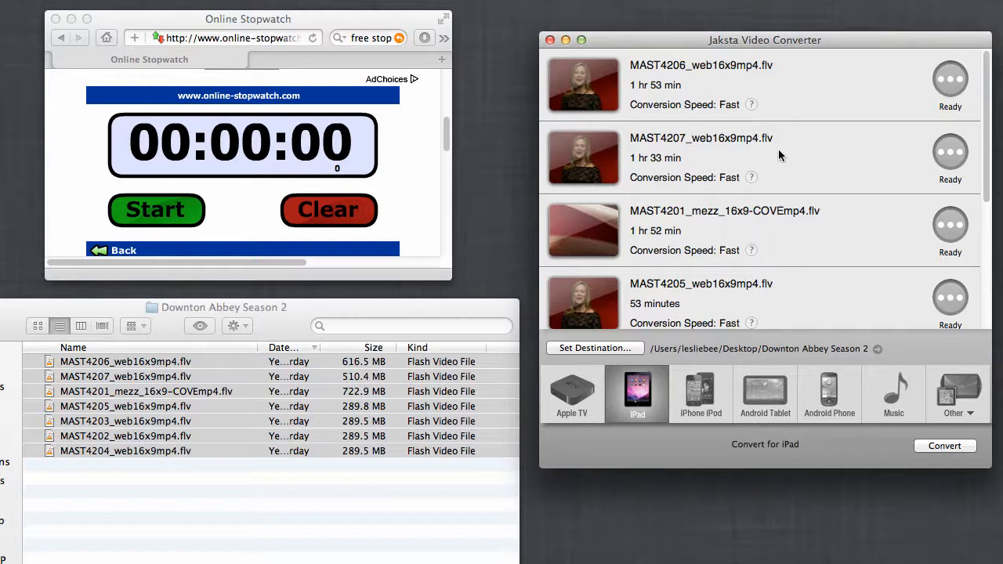
mouse_move(783, 108)
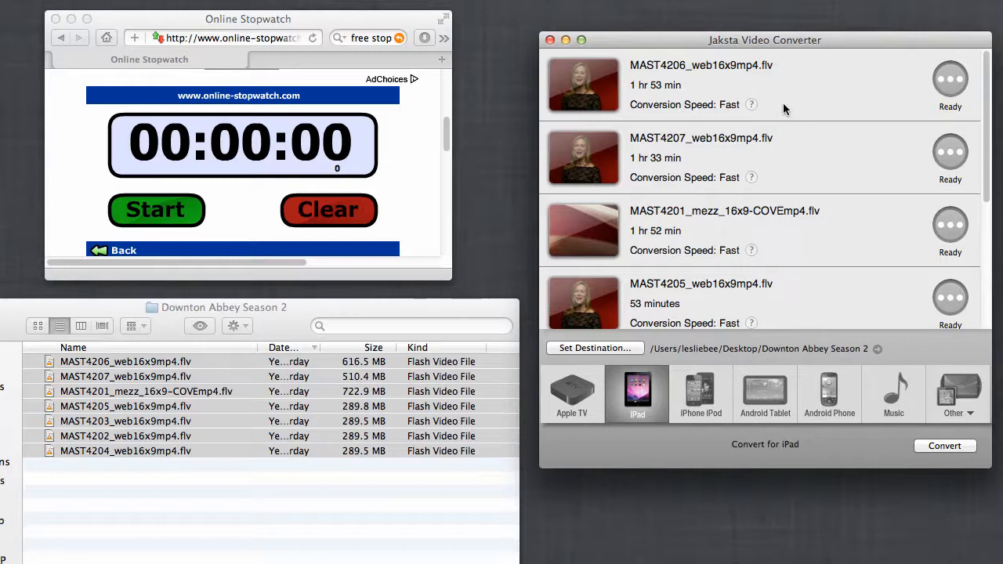
mouse_move(757, 133)
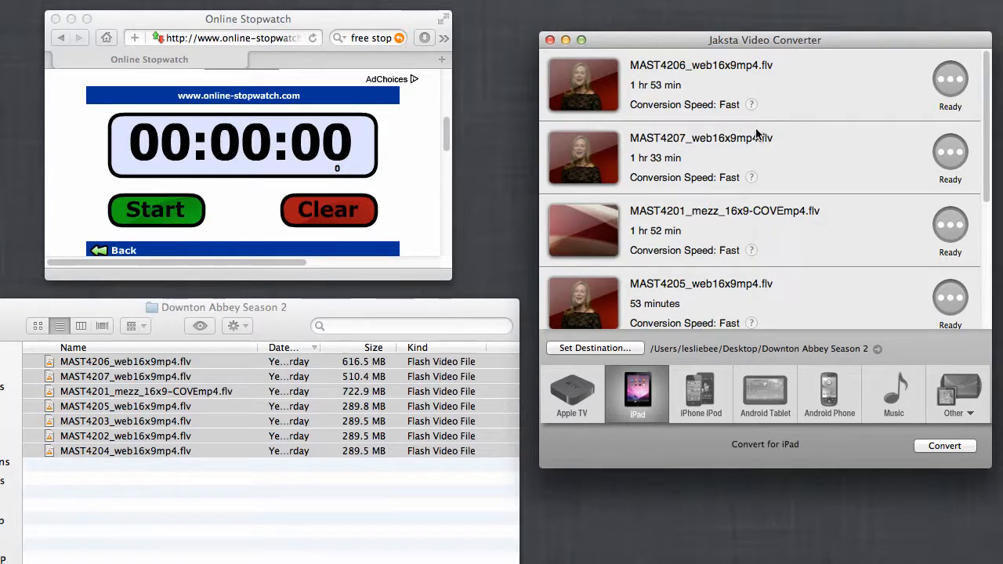
mouse_move(201, 231)
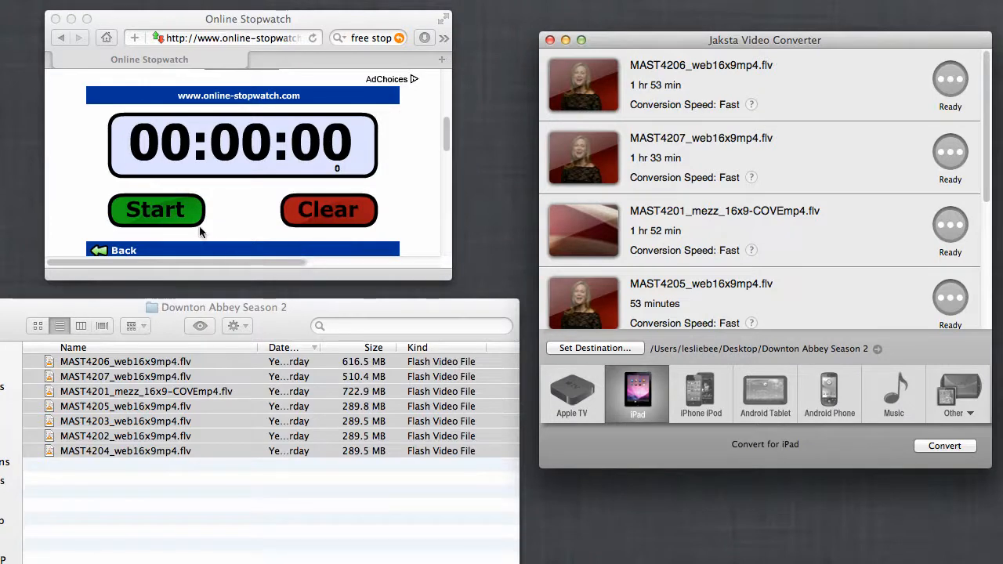
- Start the stopwatch and convert all seven episodes for iPad
left_click(156, 209)
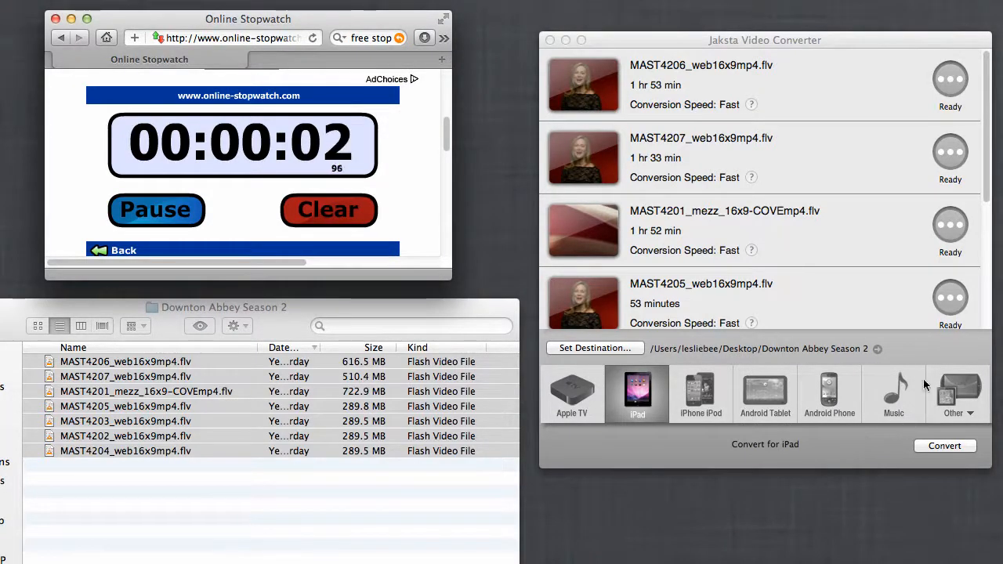
left_click(945, 445)
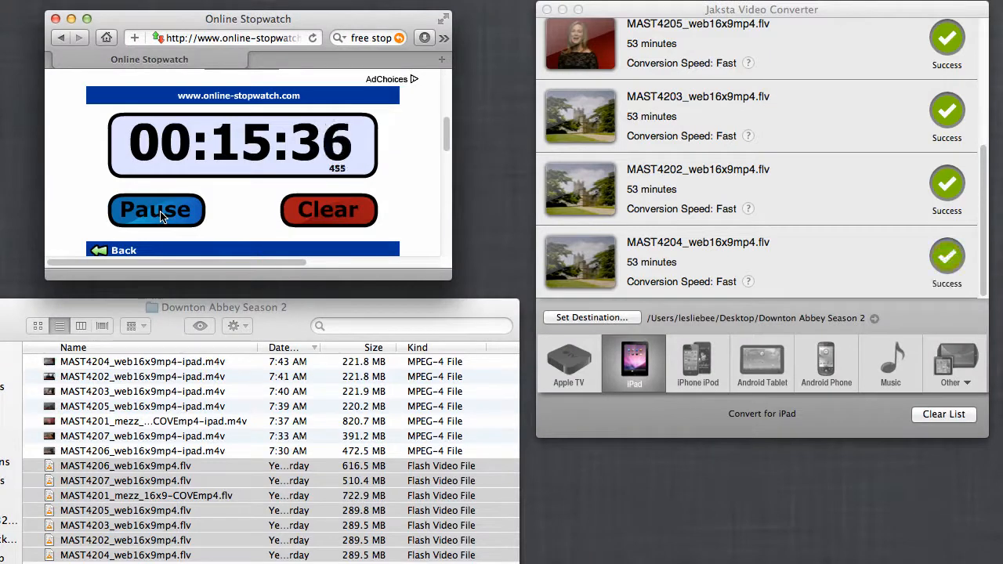
- Pause the stopwatch at 15:38 and select the converted MAST4207 iPad M4V file
left_click(156, 209)
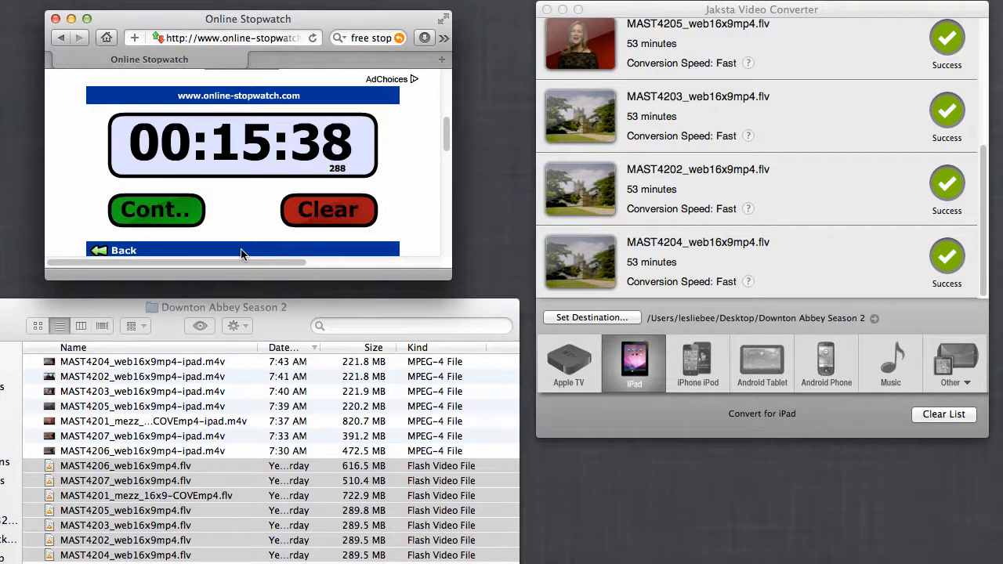
mouse_move(392, 205)
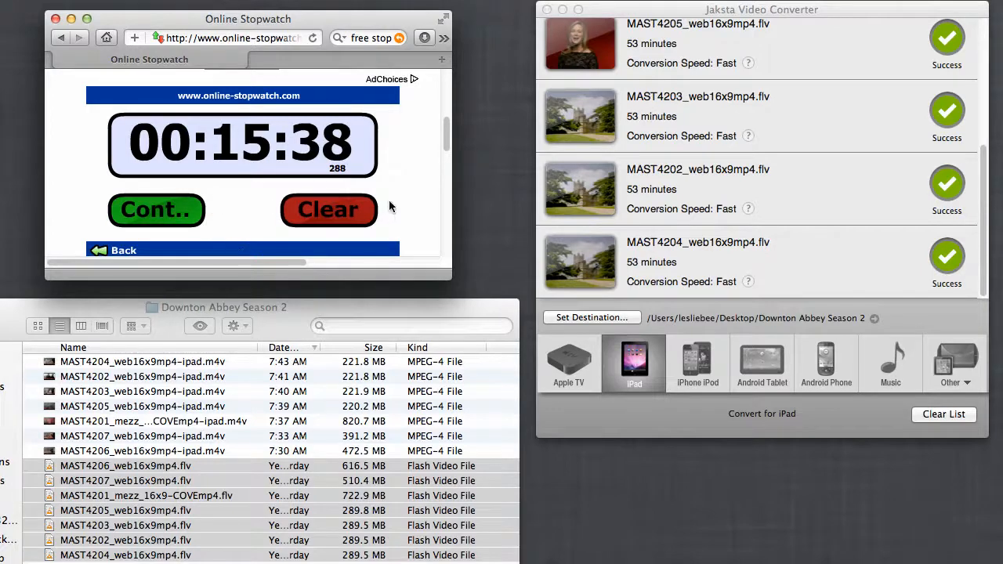
left_click(142, 436)
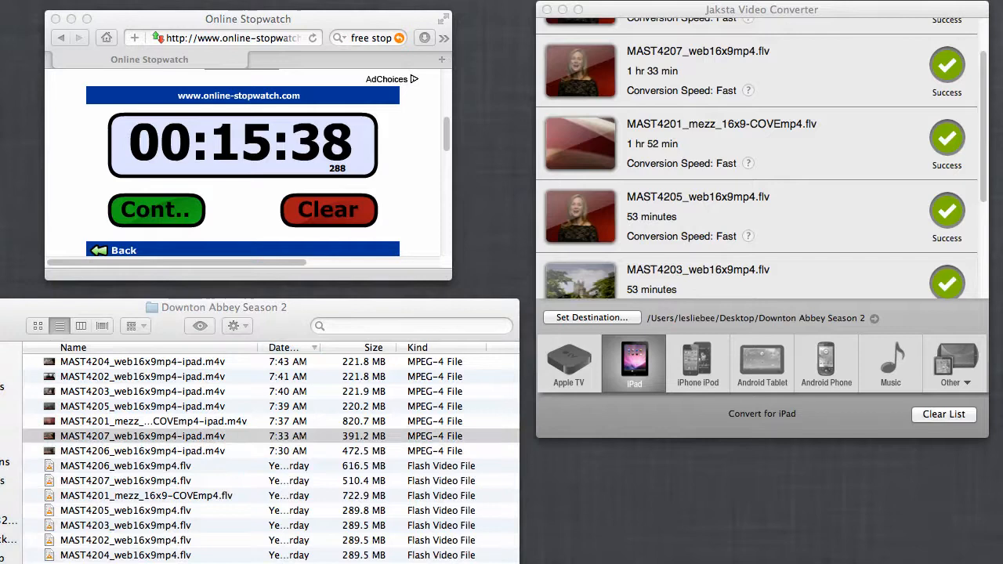
- Play MAST4207 in VLC, jump to about twelve minutes, then close it
double_click(143, 436)
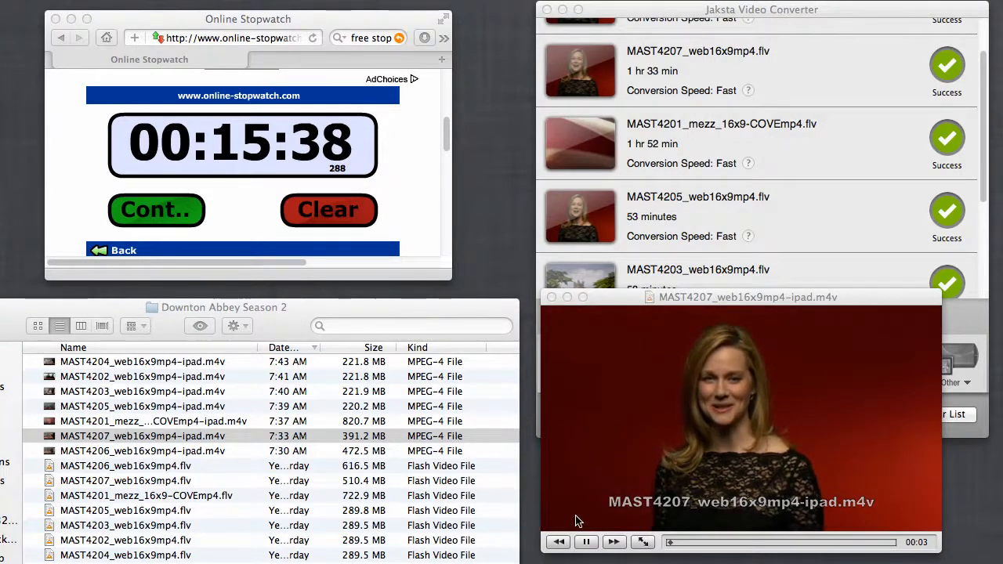
left_click(688, 542)
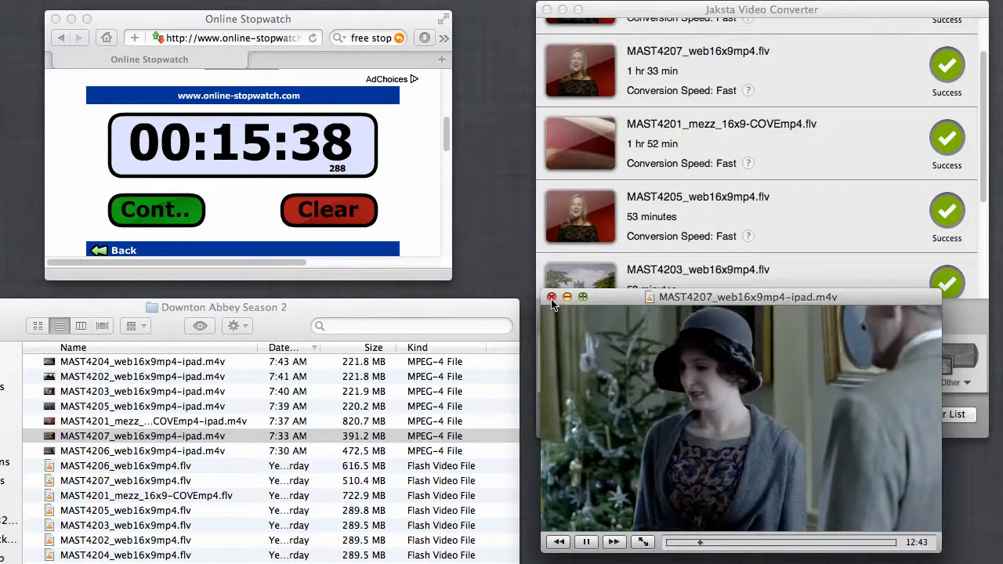
left_click(552, 297)
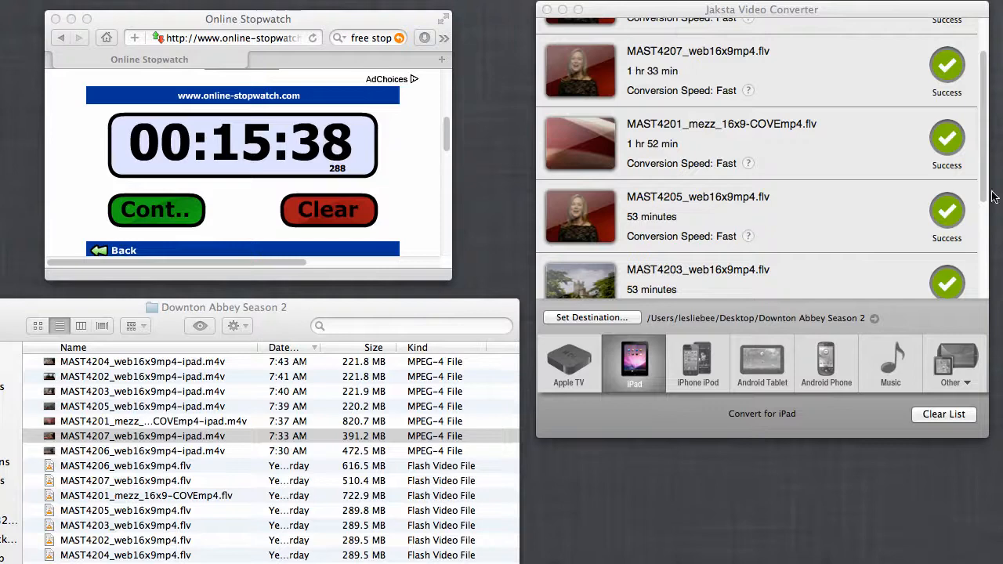
scroll("down", 3)
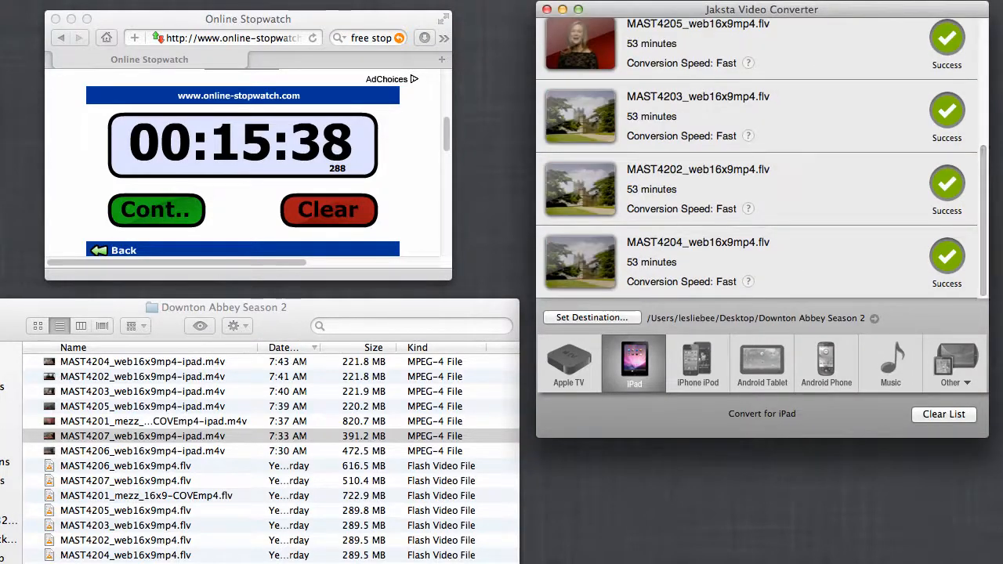